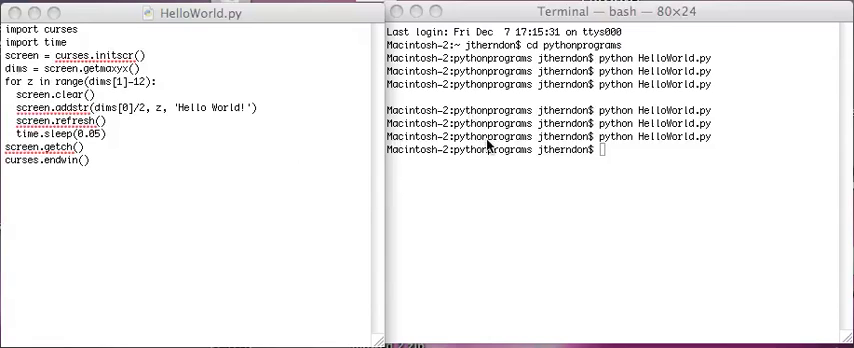
pyautogui.moveTo(178, 84)
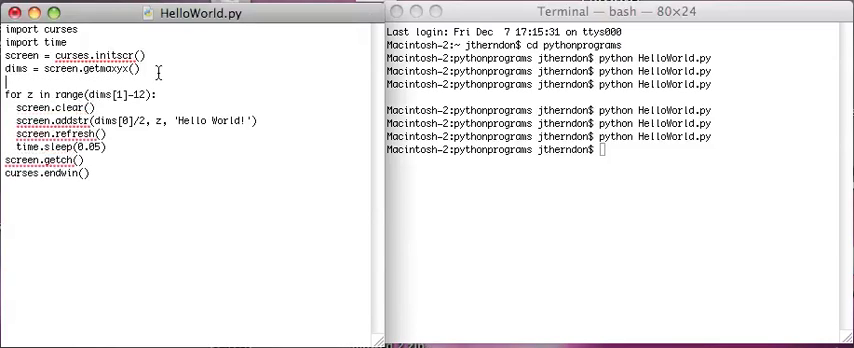
# Set q = -1, loop with while q < 0:, and initialise x, y = 0, 0.
pyautogui.write('q = -1')
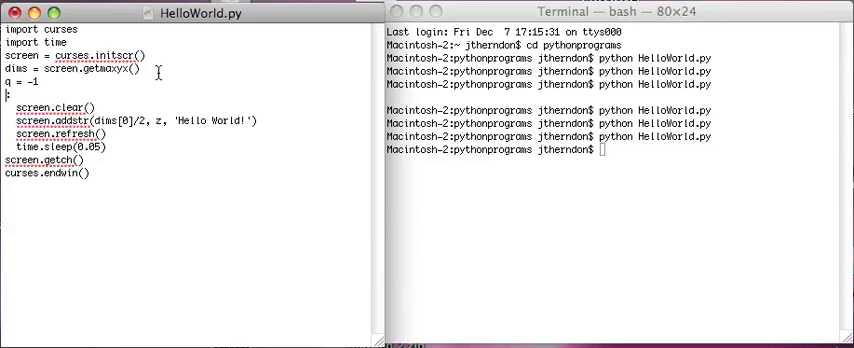
pyautogui.write('while q')
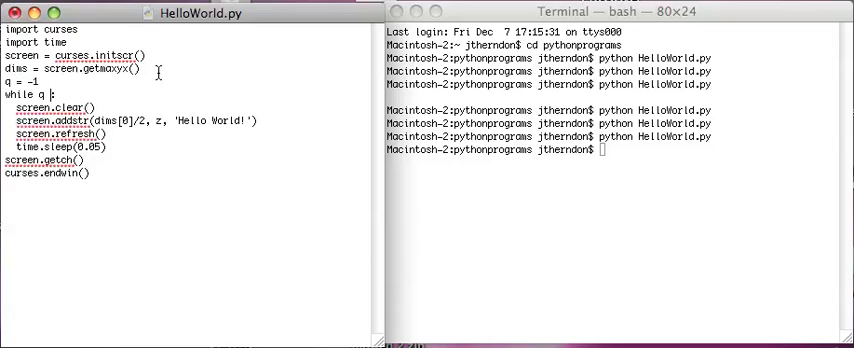
pyautogui.write('0:')
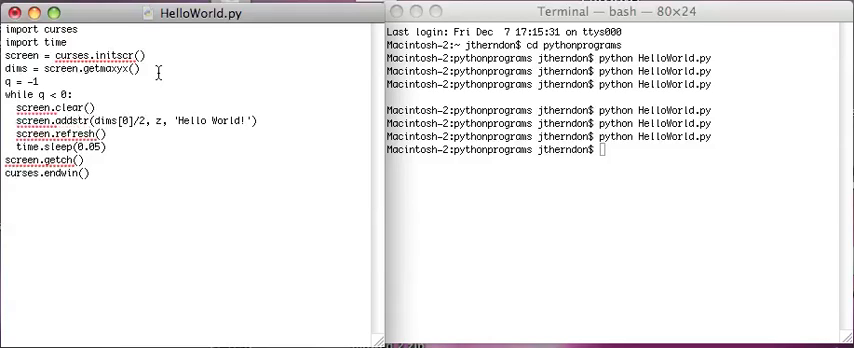
pyautogui.write('z')
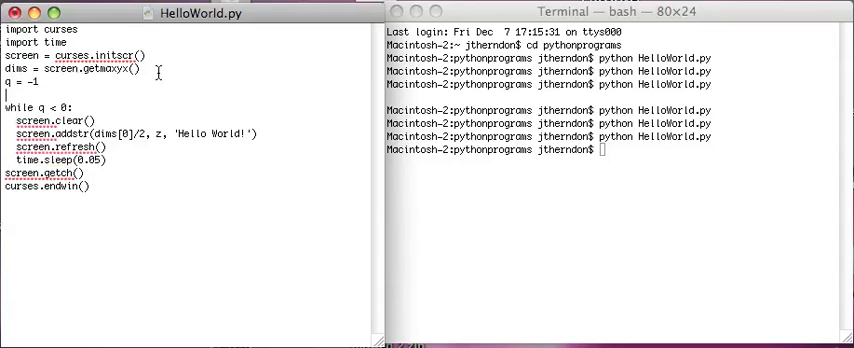
pyautogui.write('x')
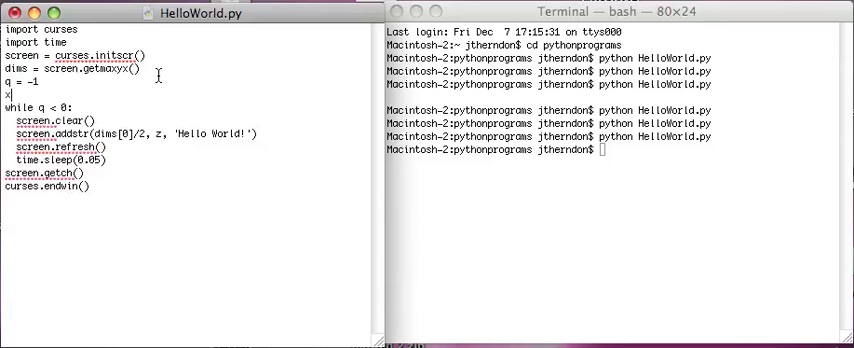
pyautogui.write(', y')
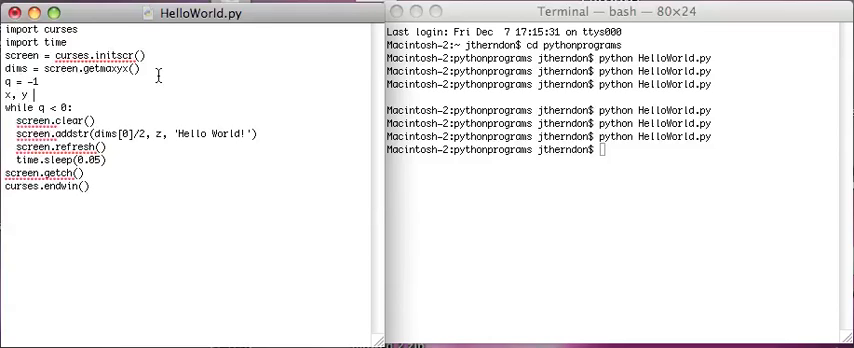
pyautogui.write('=0, 0')
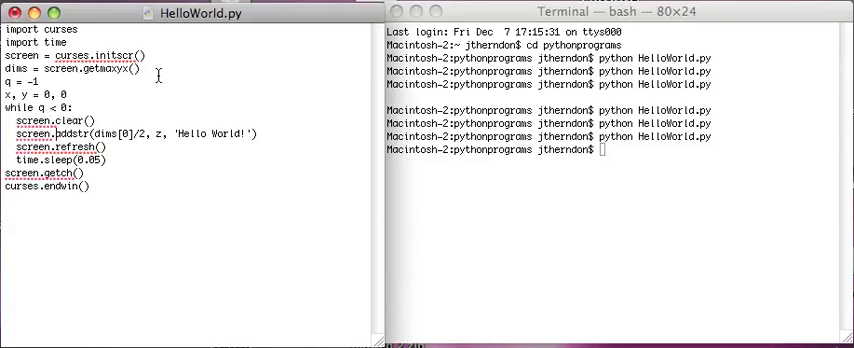
# Draw the text at x, y in addstr and add Vertical = 1 and Horizontal = 1.
pyautogui.click(152, 132)
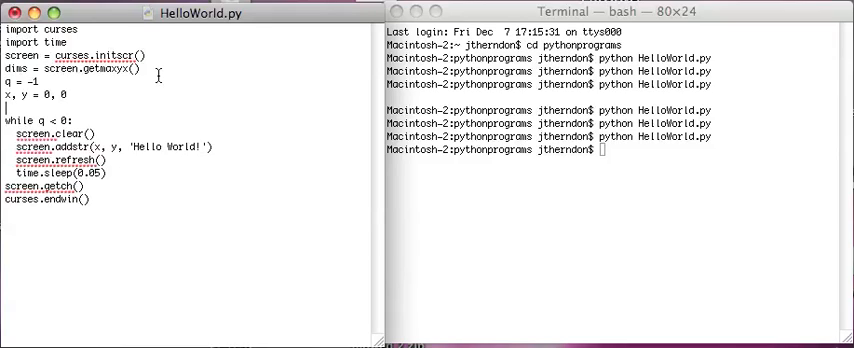
pyautogui.write('Verti')
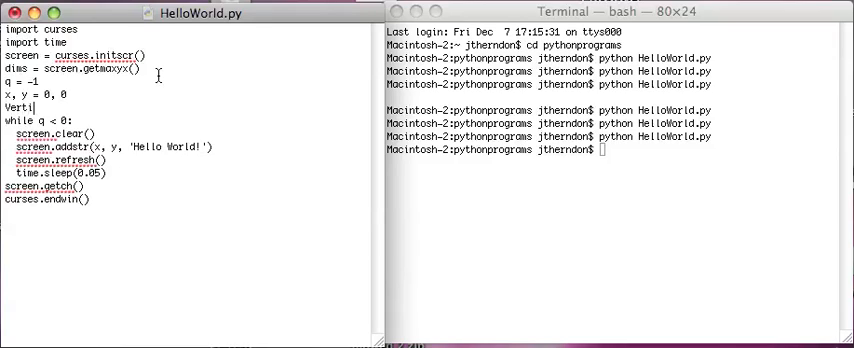
pyautogui.write('cal = 1')
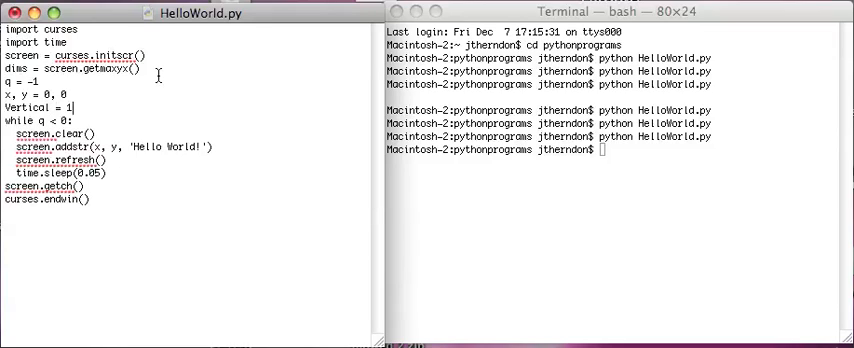
pyautogui.write('H')
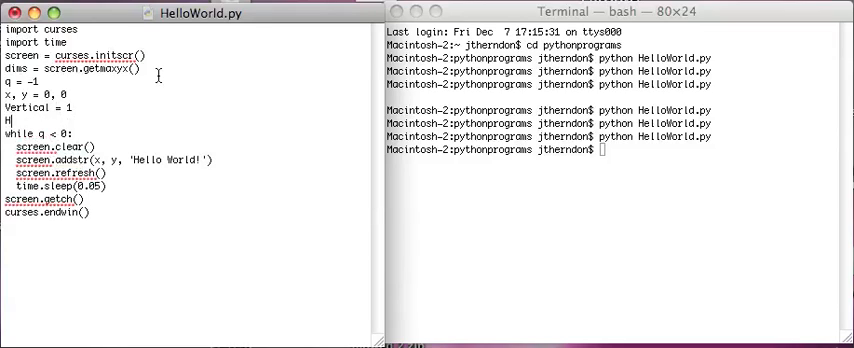
pyautogui.write('orizontal =')
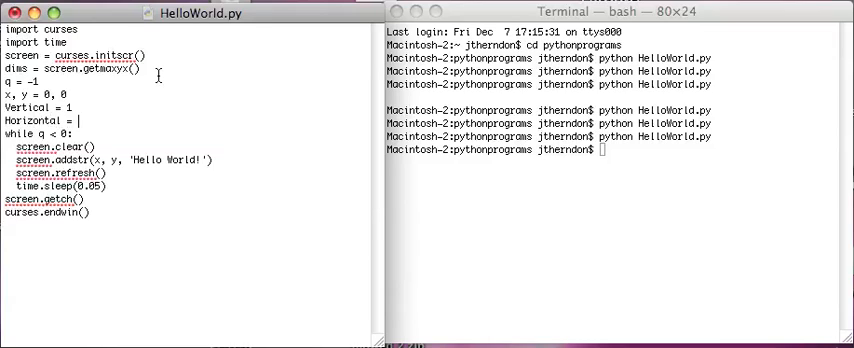
pyautogui.write('1')
pyautogui.write('x')
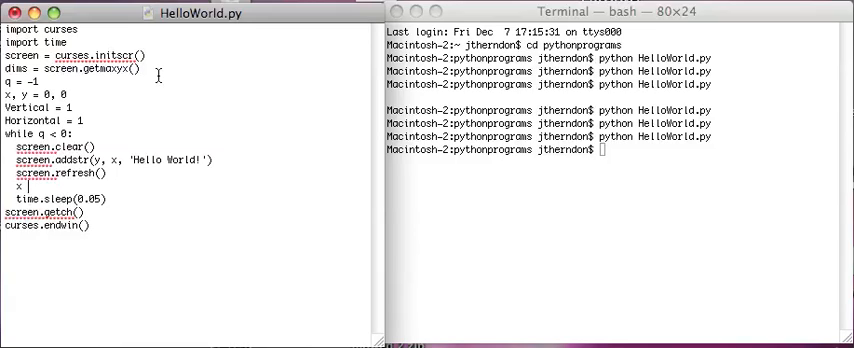
# Add y += Vertical and x += Horizontal after screen.refresh() in the loop.
pyautogui.write('+= Verit')
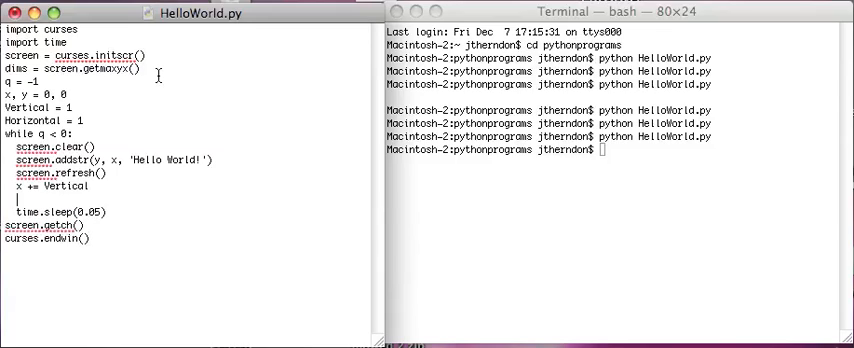
pyautogui.write('y +=')
pyautogui.write('x +=')
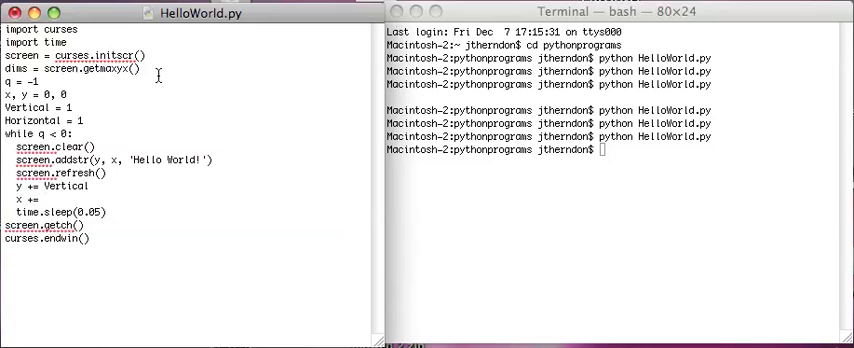
pyautogui.write('Horizontal')
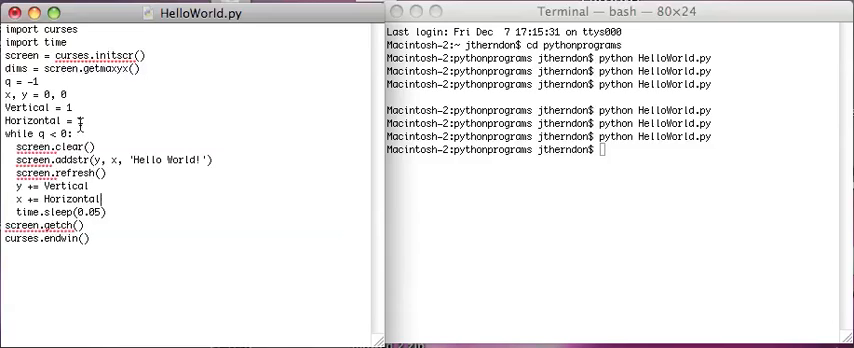
pyautogui.press('Return')
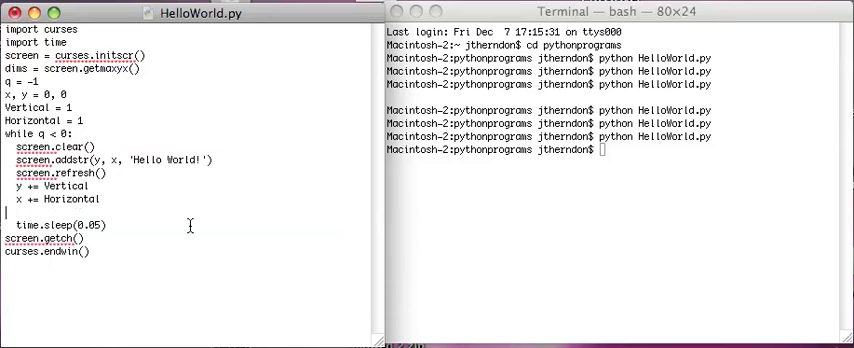
# Add if y == dims[0] - 1: Vertical = -1 and begin the elif y == 0 check.
pyautogui.write('if y')
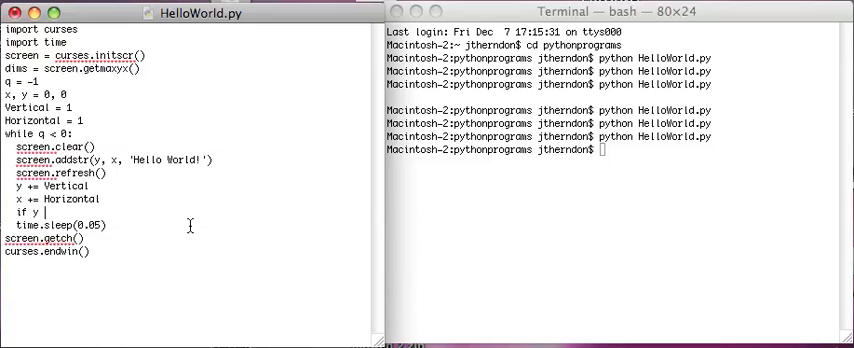
pyautogui.write('==')
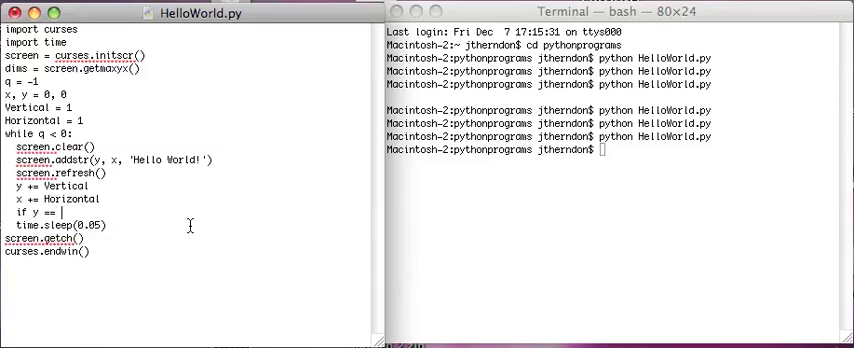
pyautogui.write('dims[0] -')
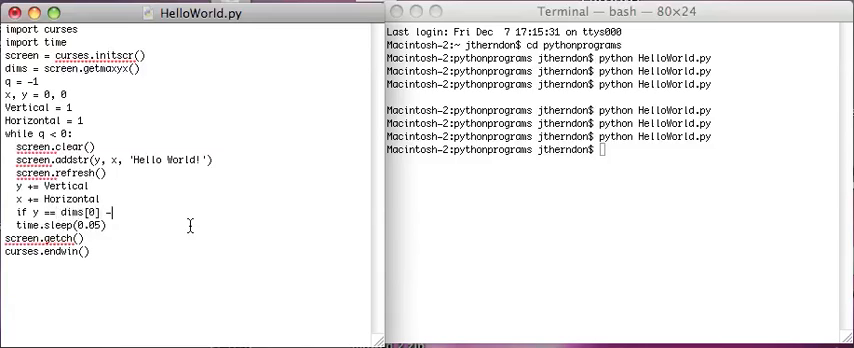
pyautogui.write('1')
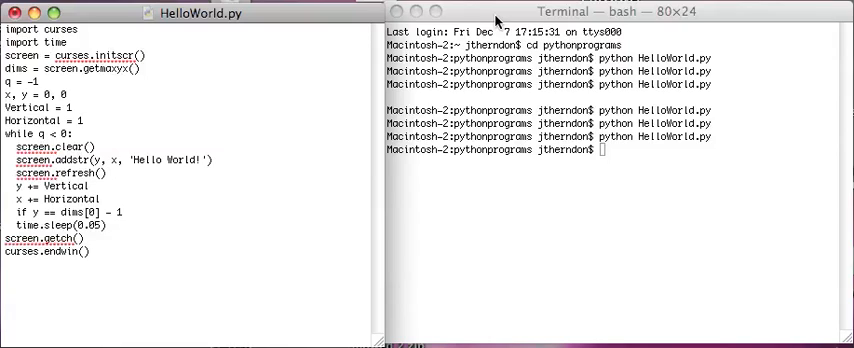
pyautogui.moveTo(200, 182)
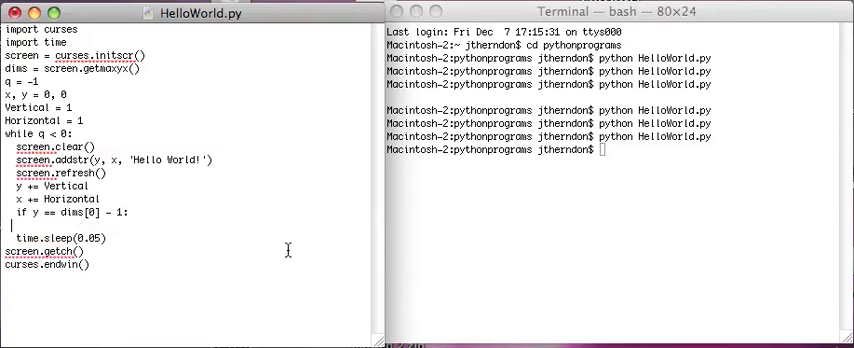
pyautogui.write('Vertical =')
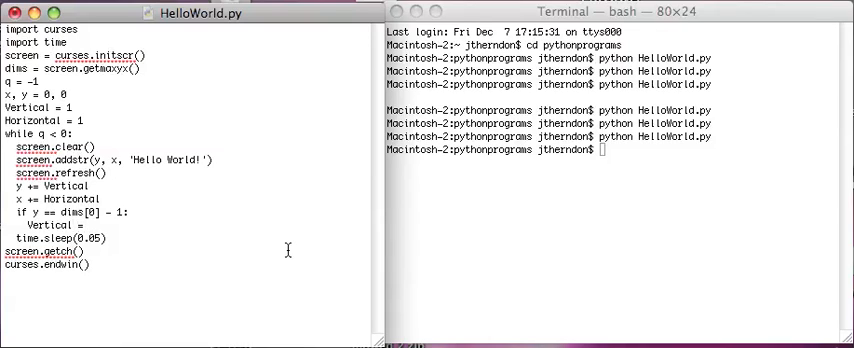
pyautogui.write('-1')
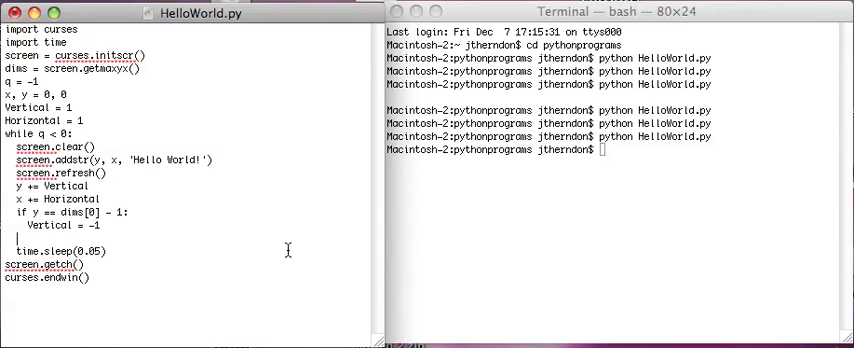
pyautogui.write('elif y == 0:')
pyautogui.write('if x == dims')
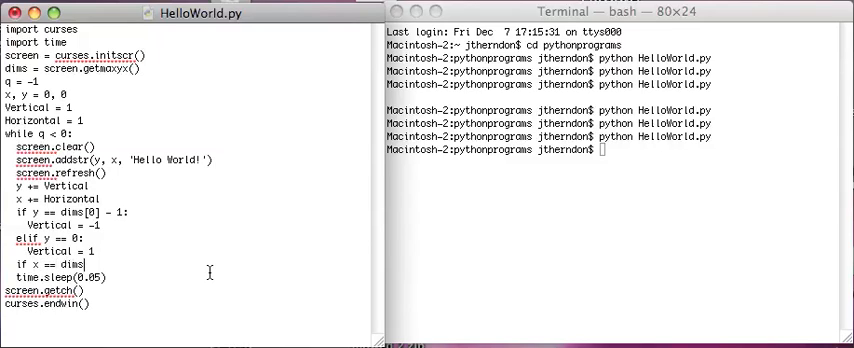
# Add if x == dims[1] - len('Hello World!') - 1: Horizontal = -1 and elif x == 0: Horizontal = 1.
pyautogui.write('[1] -')
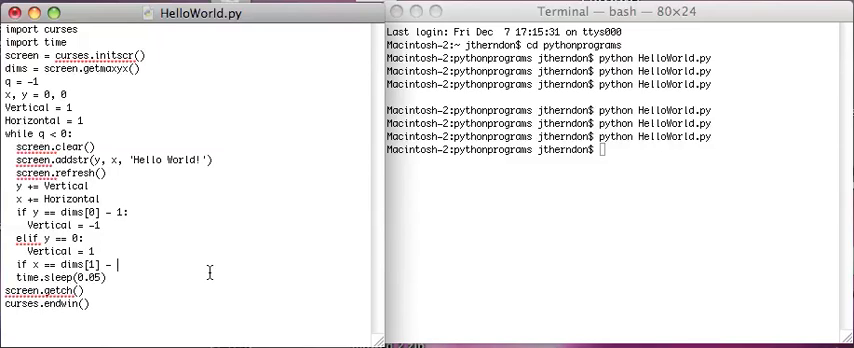
pyautogui.moveTo(120, 162)
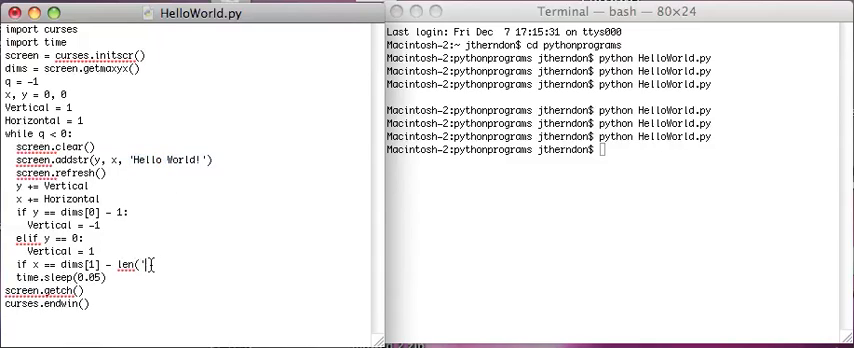
pyautogui.write('Hello')
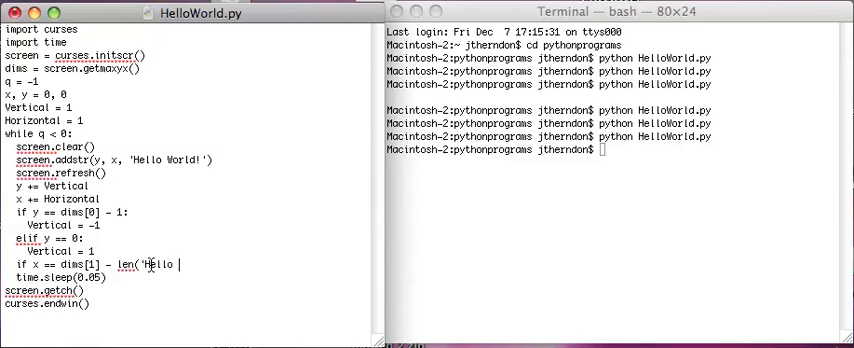
pyautogui.write("World'")
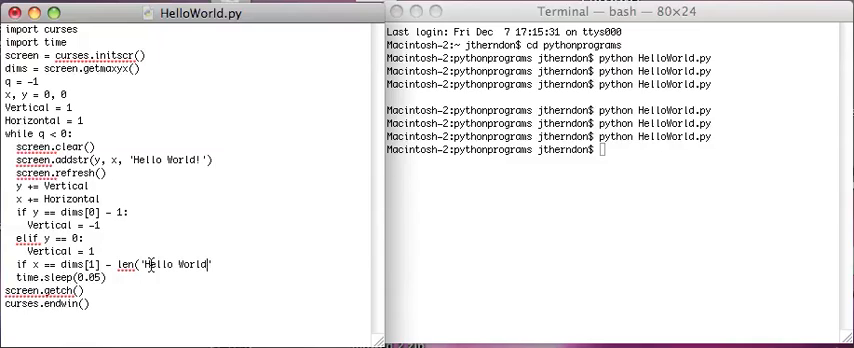
pyautogui.write('!')
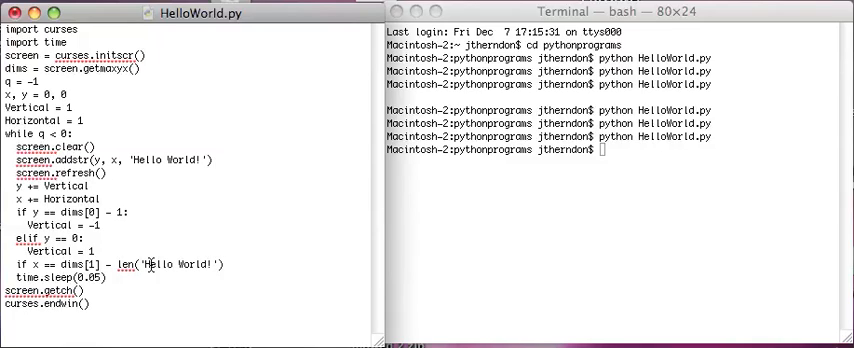
pyautogui.write('-1')
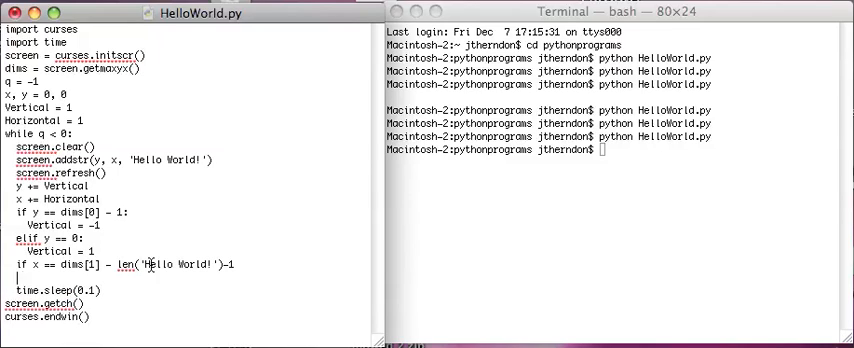
pyautogui.write('Horizontal = -1')
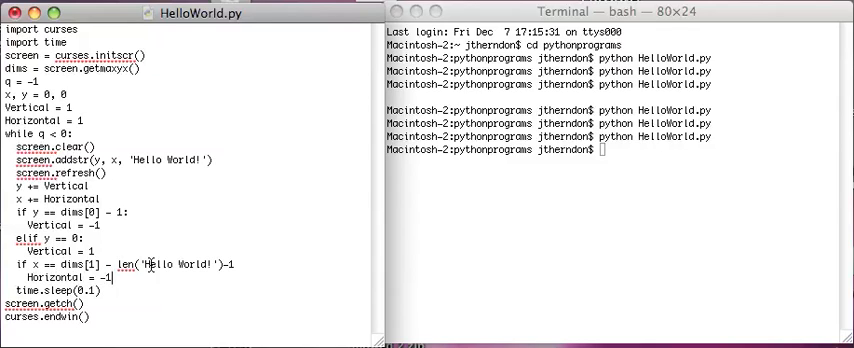
pyautogui.write('elif x == 0:')
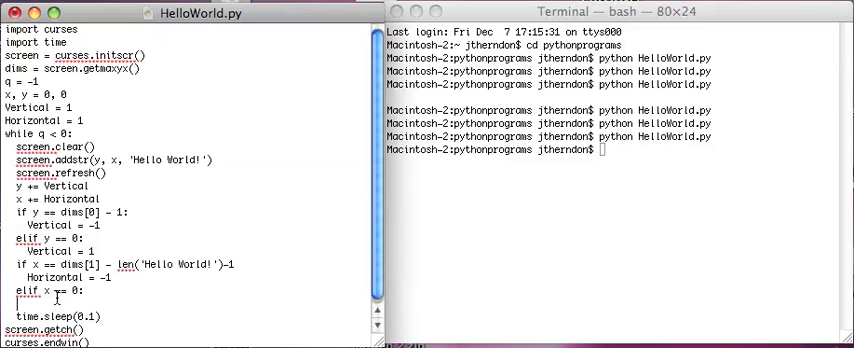
pyautogui.write('Horizontal = 1')
pyautogui.click(582, 150)
pyautogui.write('python HelloWorld.py')
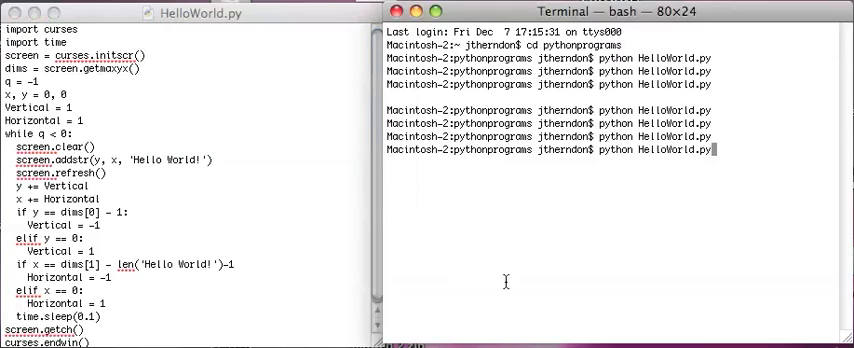
# Run python HelloWorld.py, then close its Terminal window and confirm terminating the process.
pyautogui.press('Return')
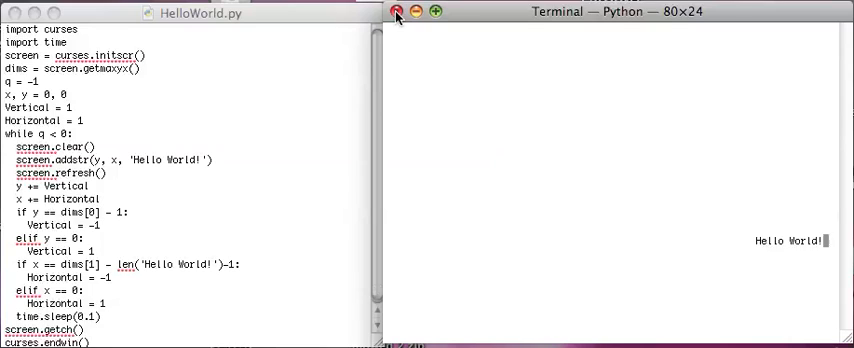
pyautogui.click(396, 12)
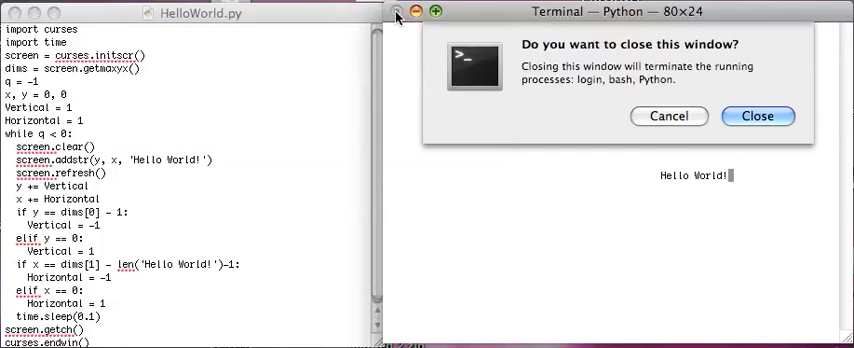
pyautogui.click(756, 116)
pyautogui.write('q =')
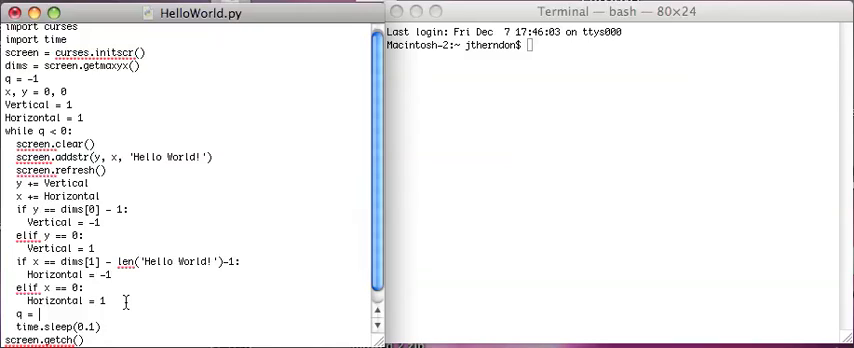
# Add q = screen.getch() in the loop and run python HelloWorld.py in Terminal.
pyautogui.write('screen.getch(')
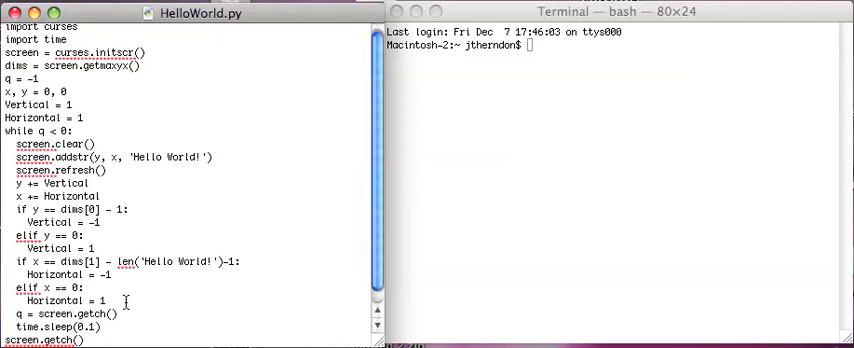
pyautogui.write('python HelloWorld.py')
pyautogui.click(618, 46)
pyautogui.write('cd pythonprograms')
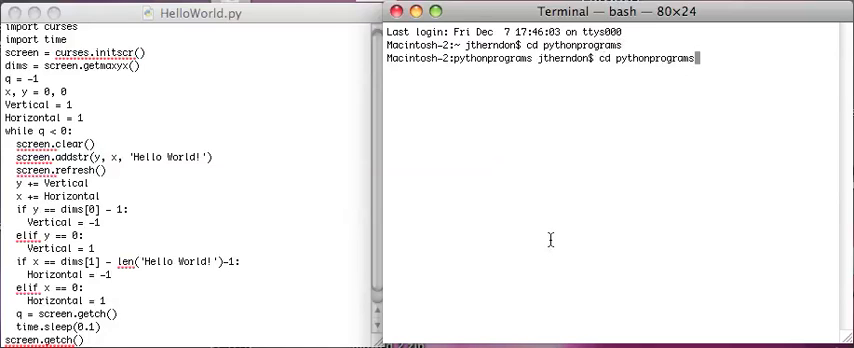
pyautogui.press('Return')
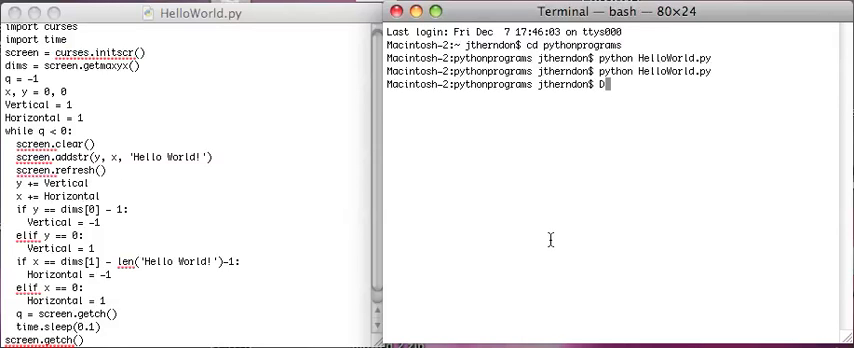
pyautogui.press('backspace')
pyautogui.write('screen.nodelay()')
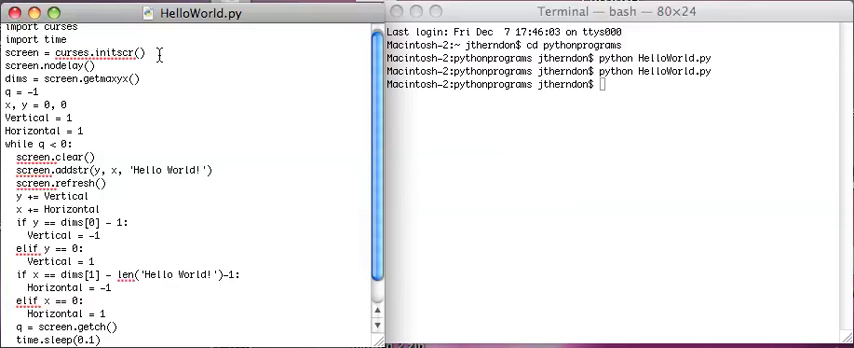
pyautogui.moveTo(564, 166)
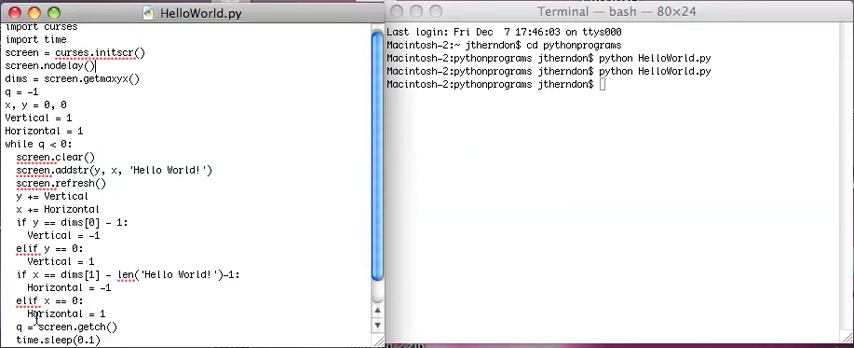
# Insert screen.nodelay(1) after screen = curses.initscr().
pyautogui.doubleClick(72, 328)
pyautogui.write('python HelloWorld.py')
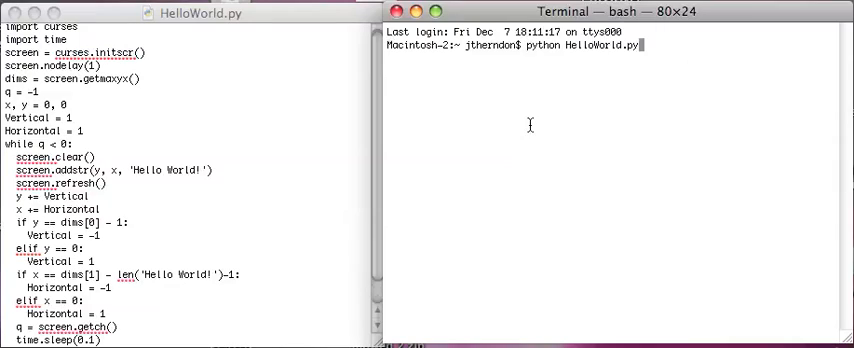
# Run the updated python HelloWorld.py and return to the shell prompt after it exits.
pyautogui.write('cd pythonprograms')
pyautogui.press('Return')
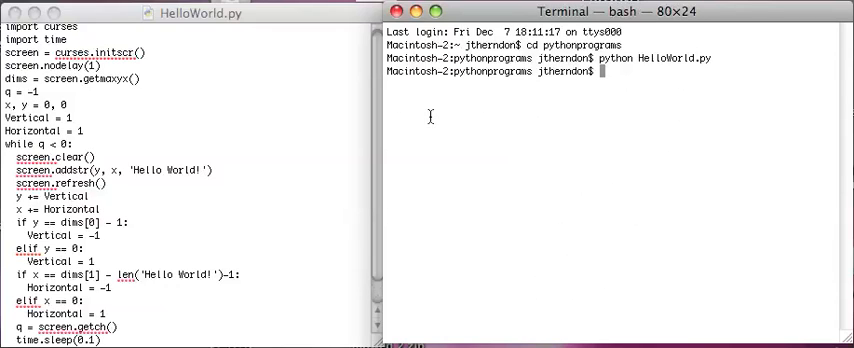
pyautogui.scroll(-3)
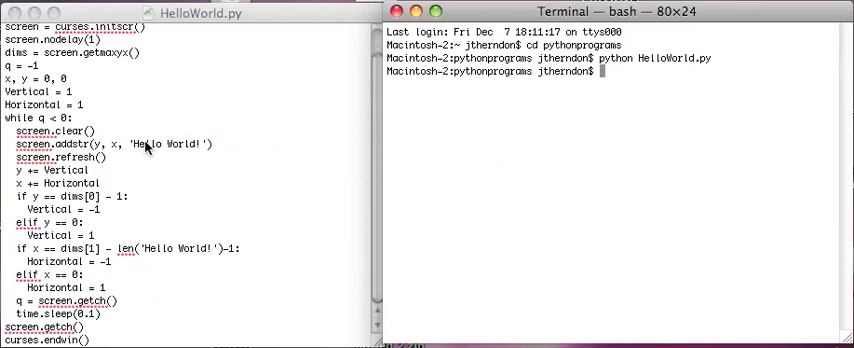